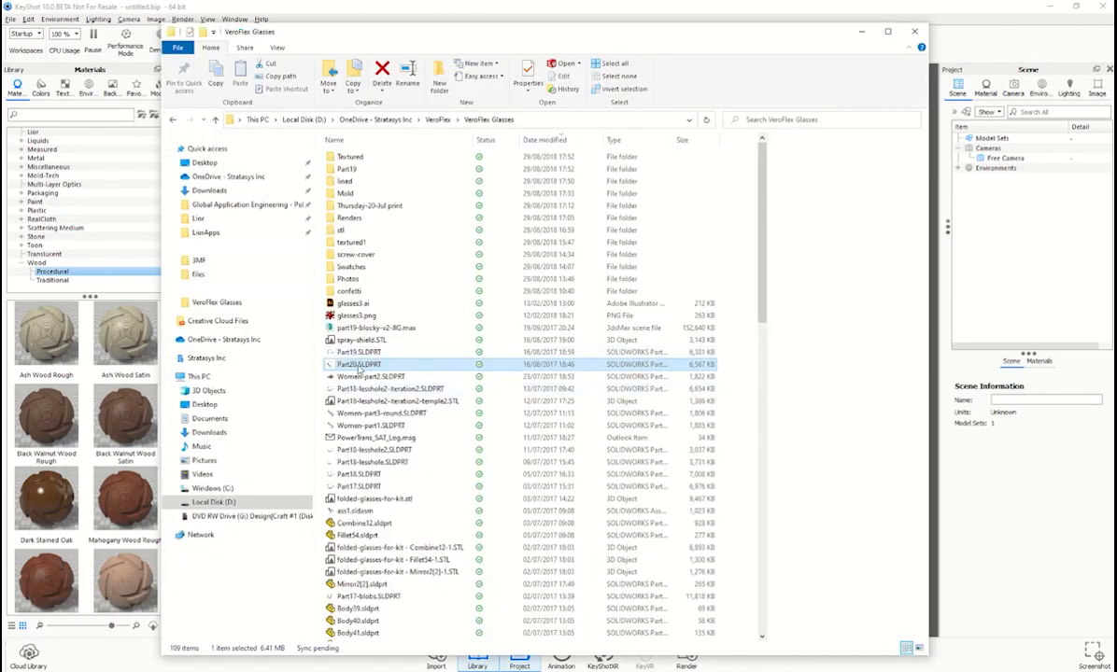
Step: Import Part20.SLDPRT so the eyeglasses model appears in the scene
double_click(354, 364)
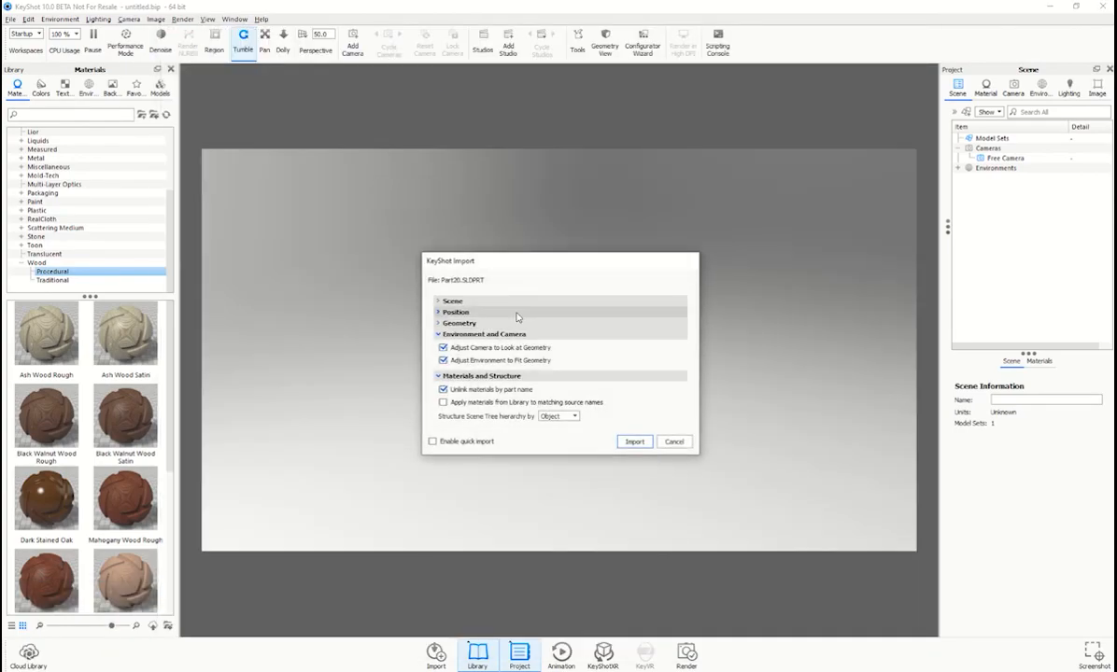
click(635, 441)
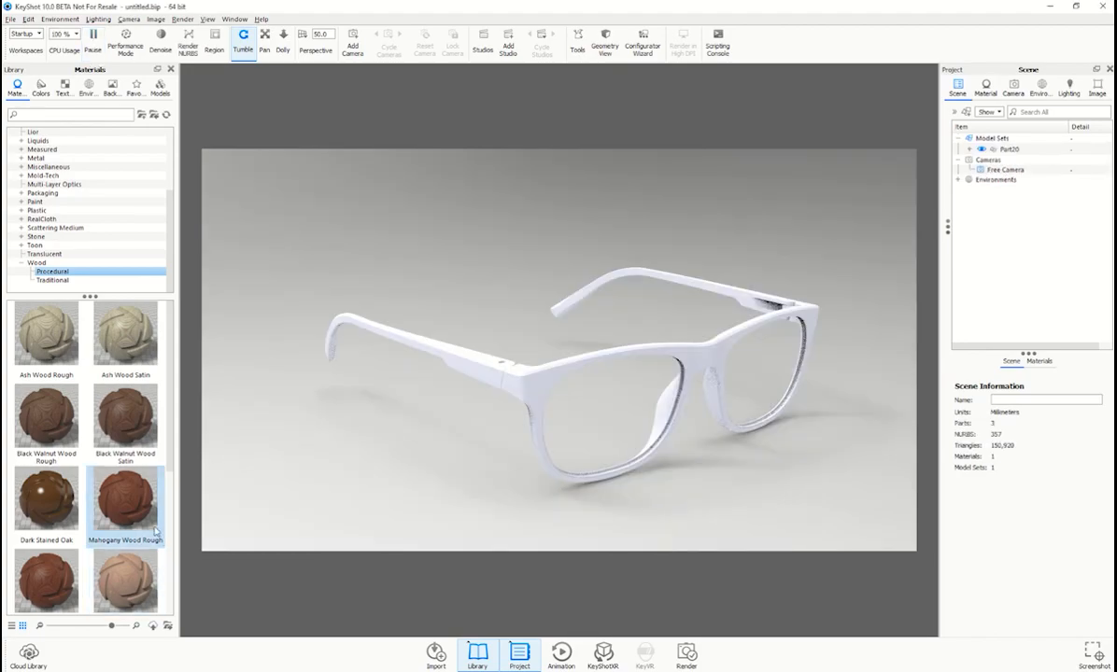
Step: Apply Mahogany Wood Rough to the frame front and lighten its grain colour to a pale tan
drag(125, 504, 557, 414)
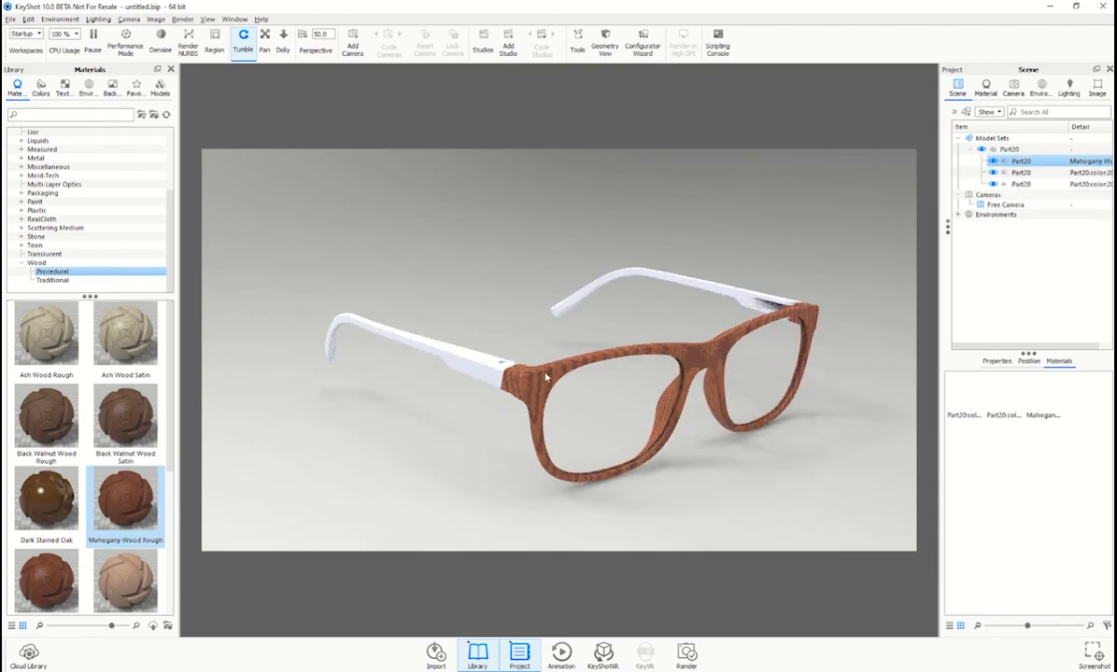
click(986, 88)
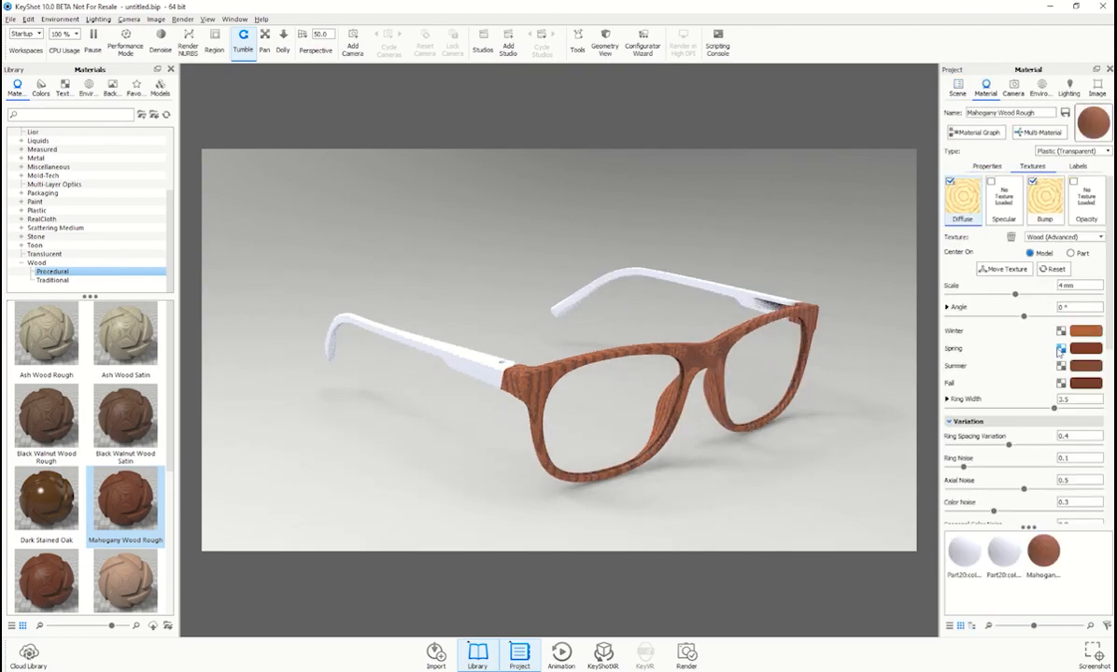
click(1087, 328)
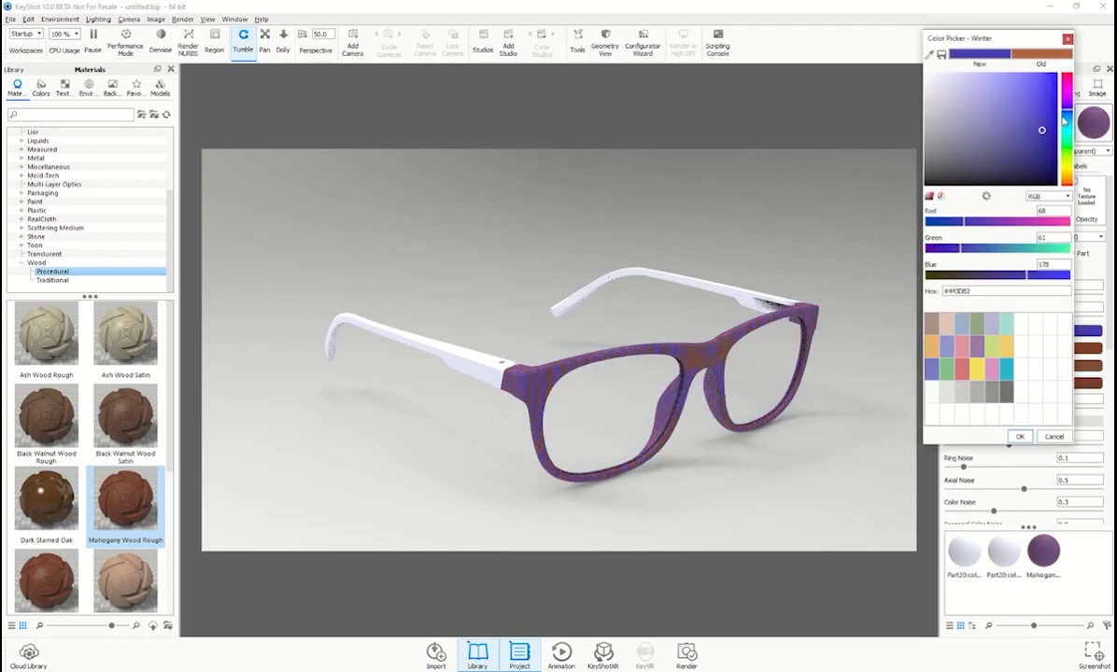
drag(1042, 131, 983, 127)
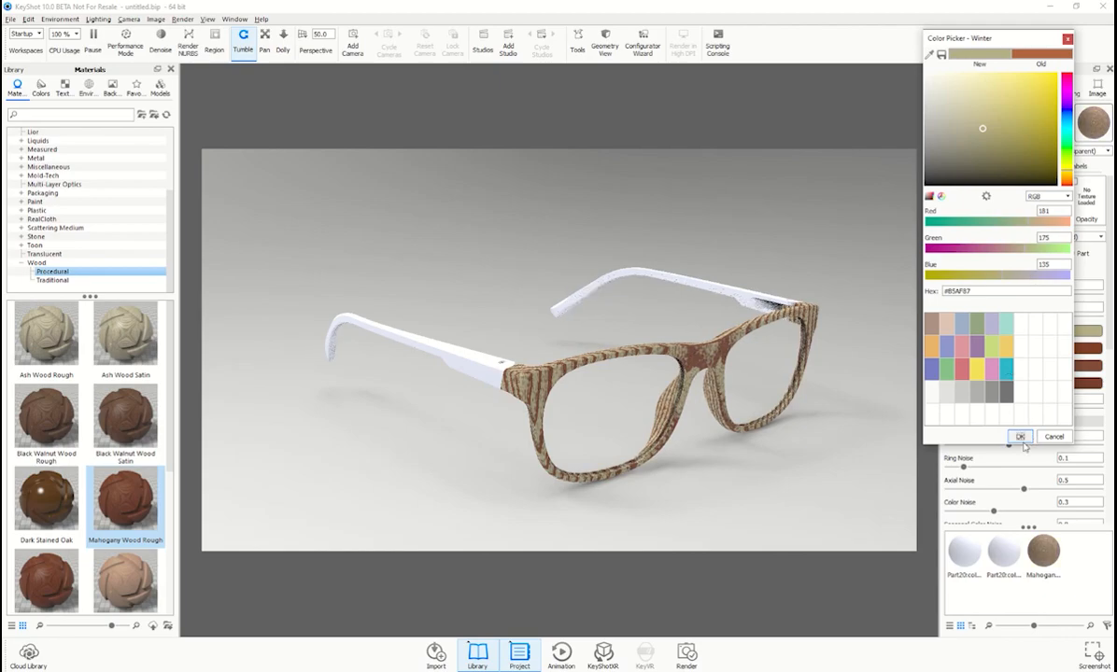
click(1020, 437)
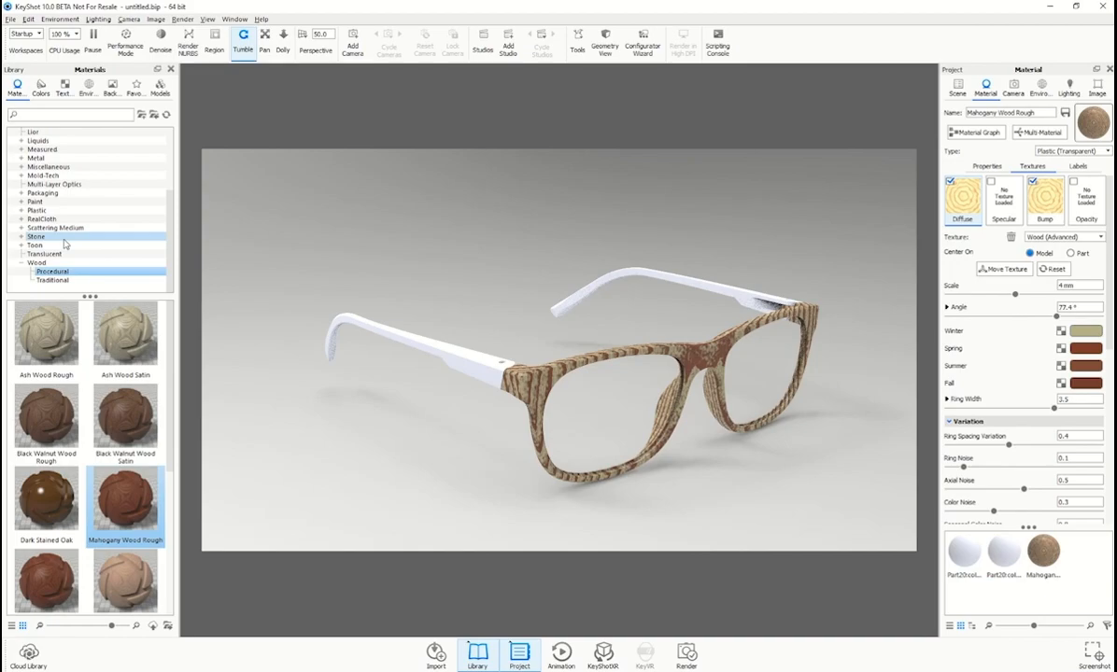
Step: Make the temples blue: Paint Gloss Blue on one, a Mold-Tech spray material recoloured blue on the other
click(35, 201)
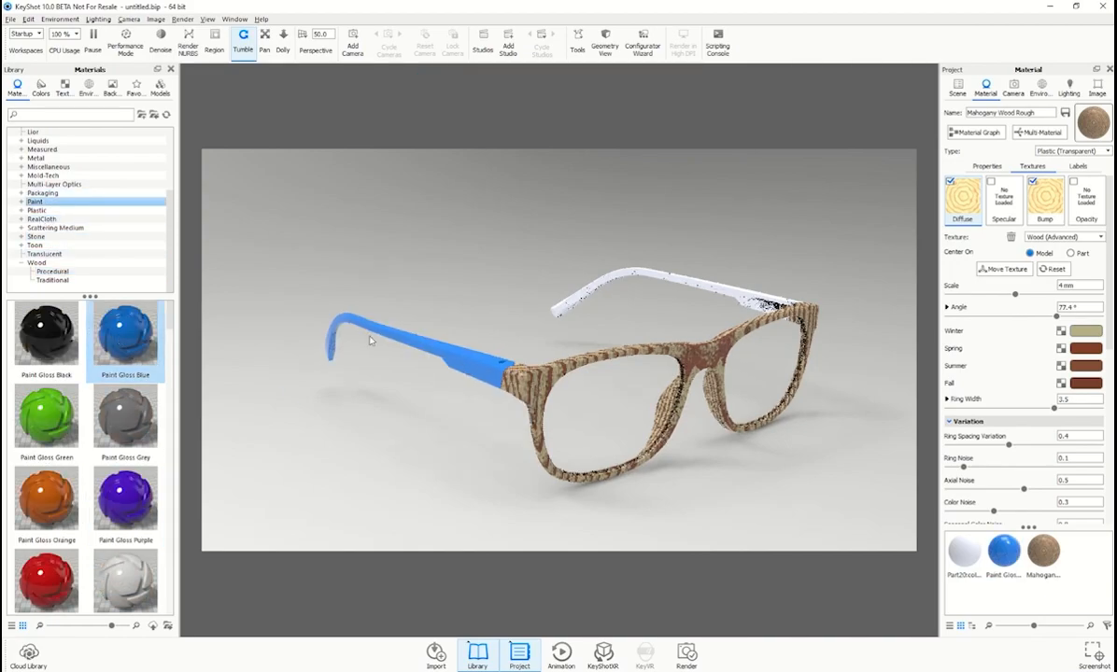
text(mold)
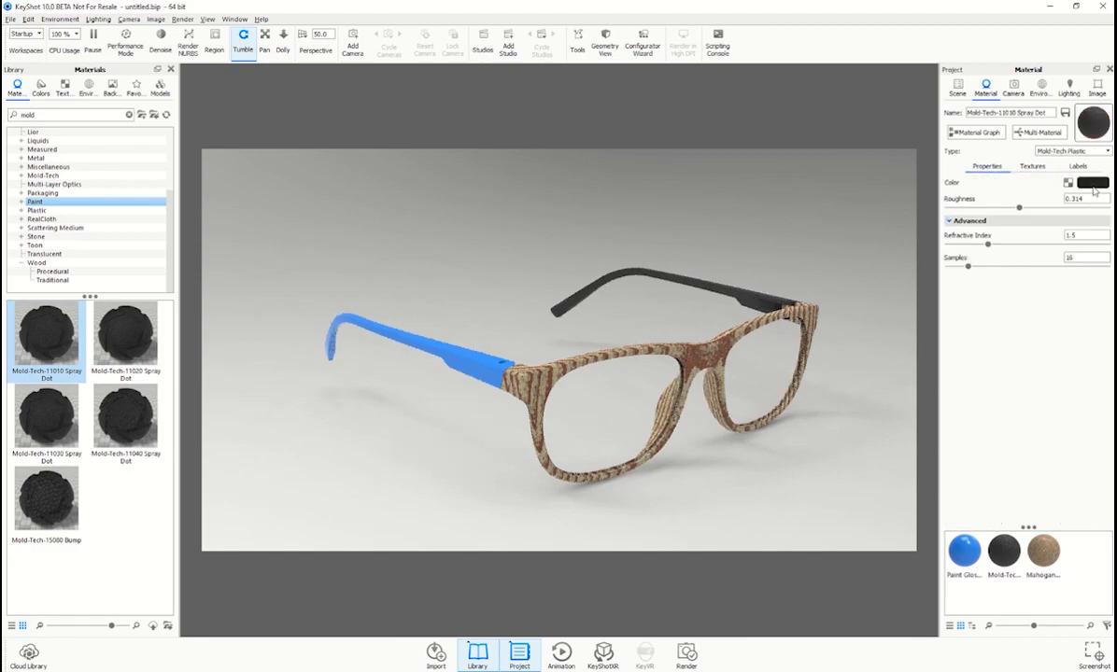
click(1091, 183)
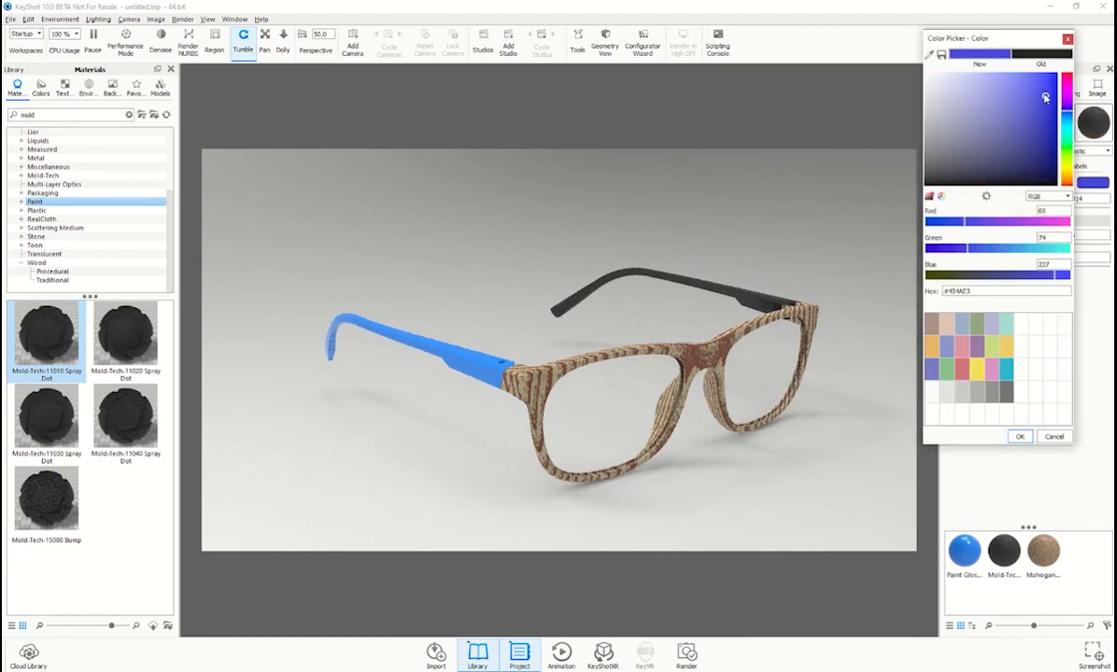
click(1038, 80)
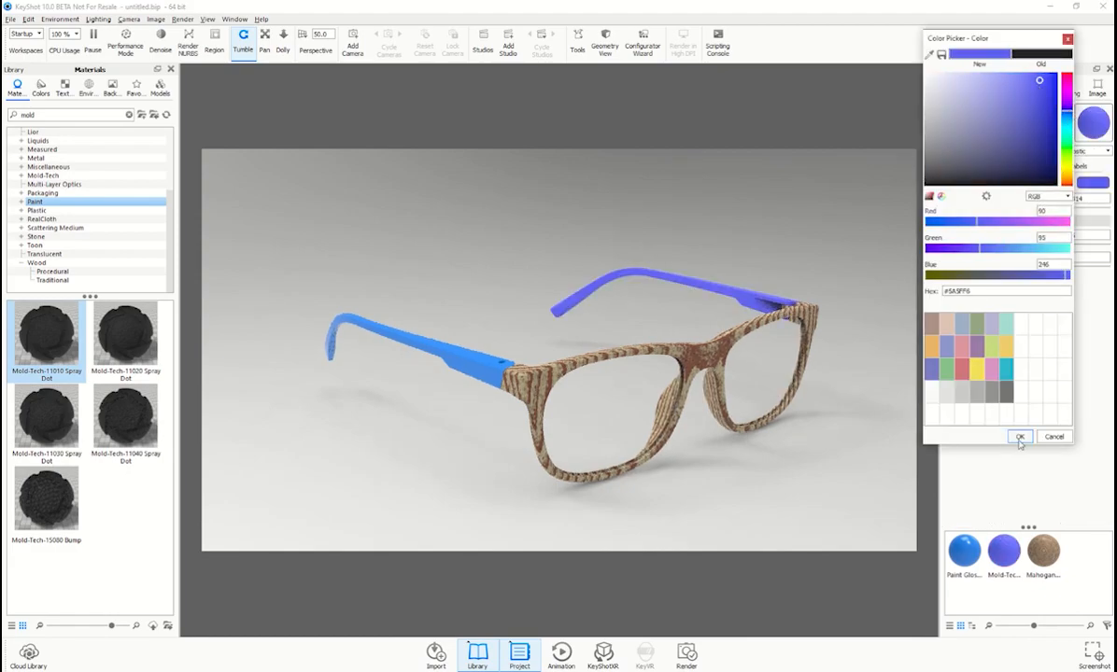
click(1020, 437)
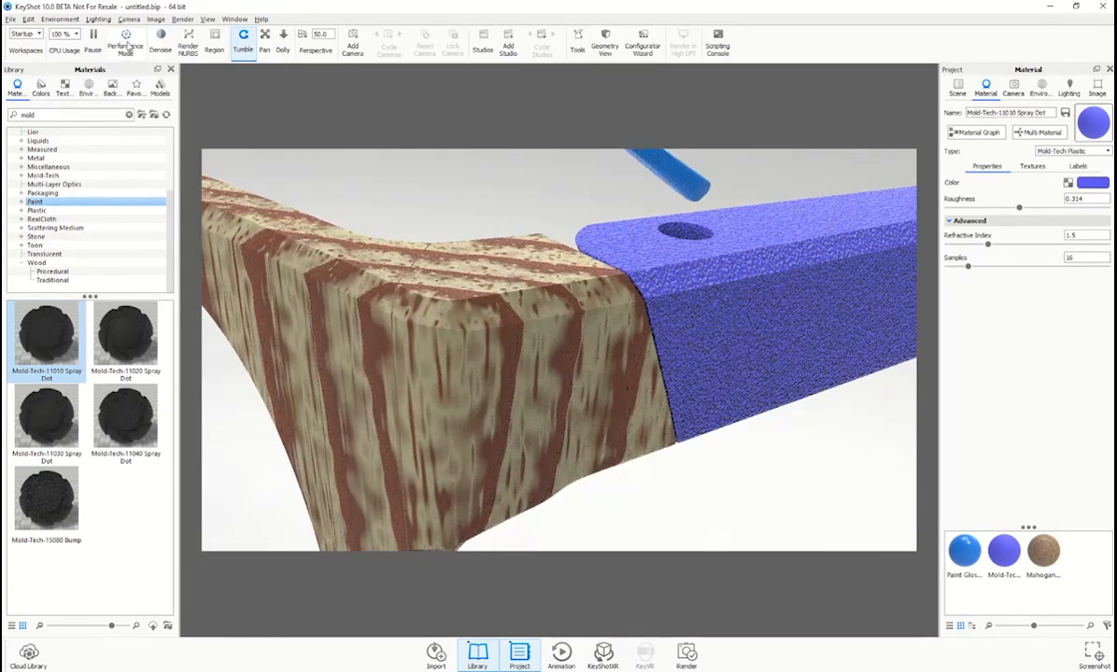
Step: Export the coloured glasses model via File > Export to 3MF
click(11, 19)
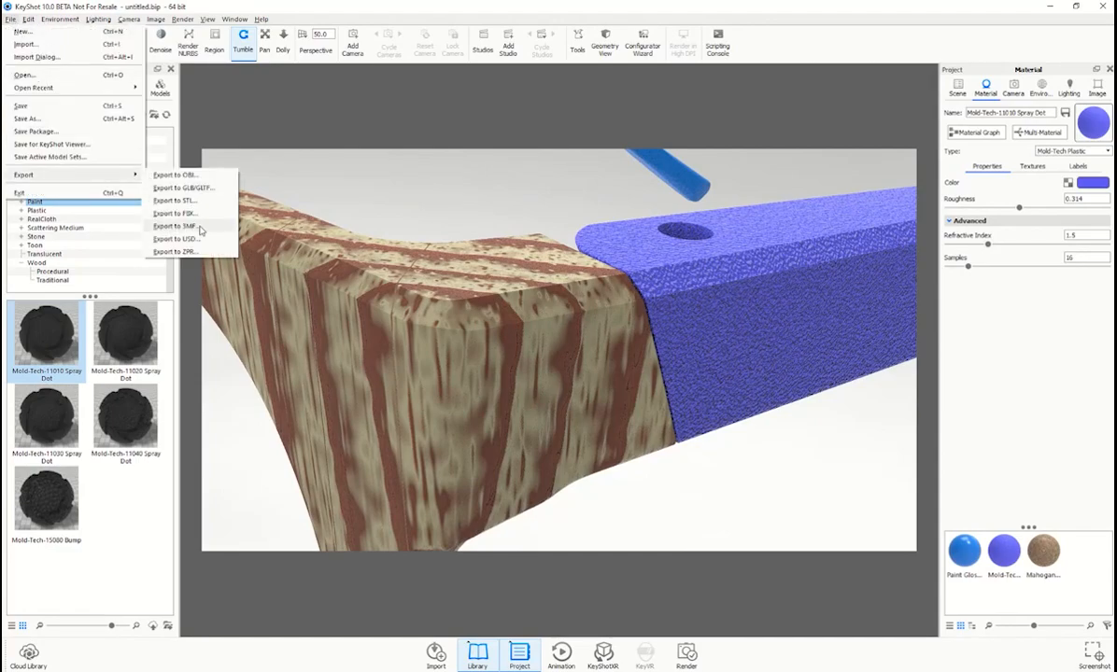
click(178, 224)
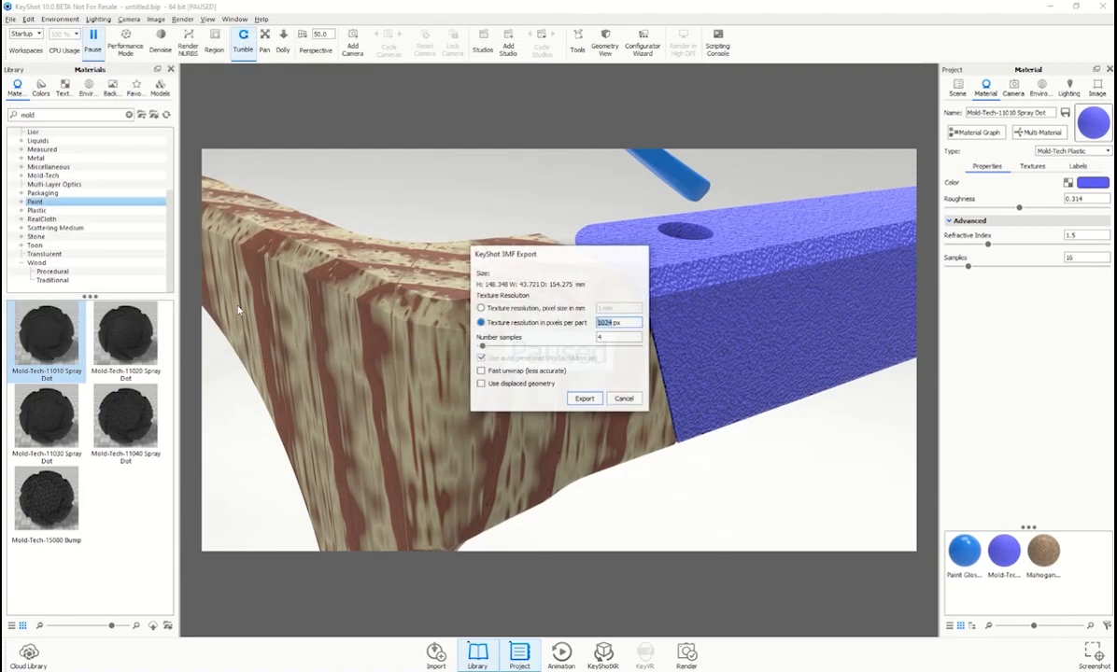
click(583, 399)
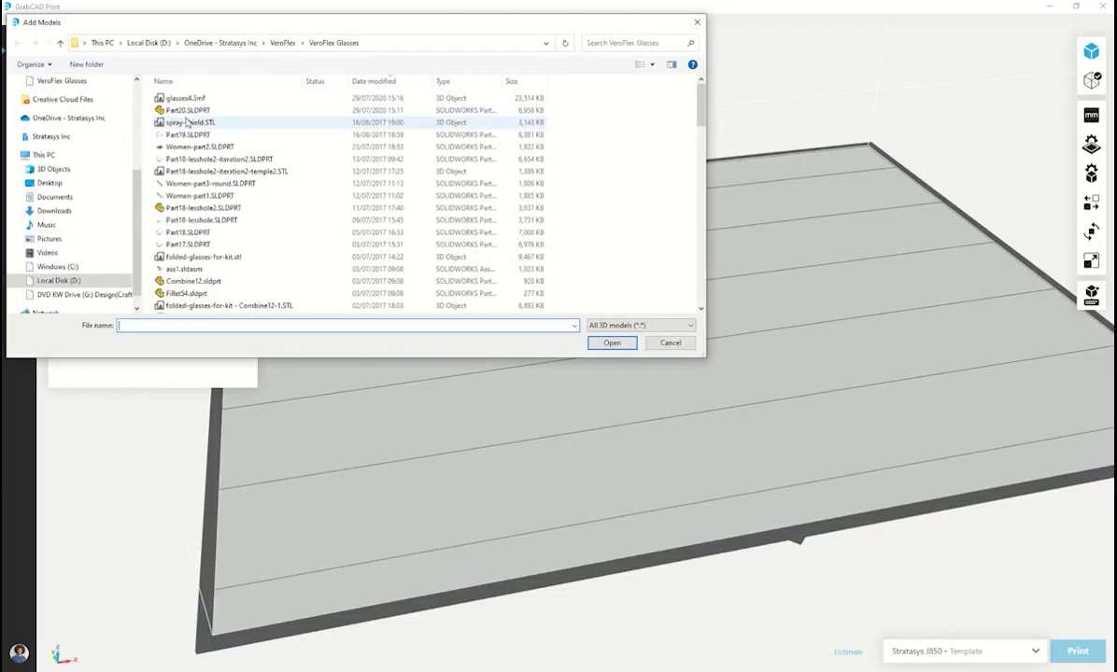
Step: Add glasses4.3mf from the Add Models dialog into the new project tray
click(183, 97)
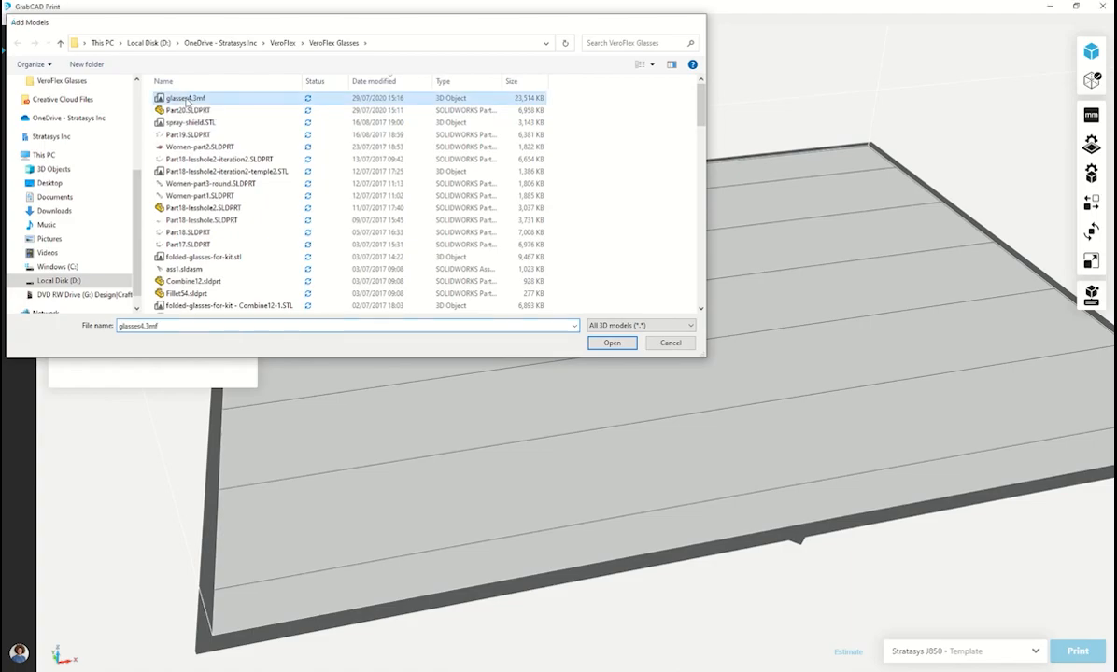
click(613, 344)
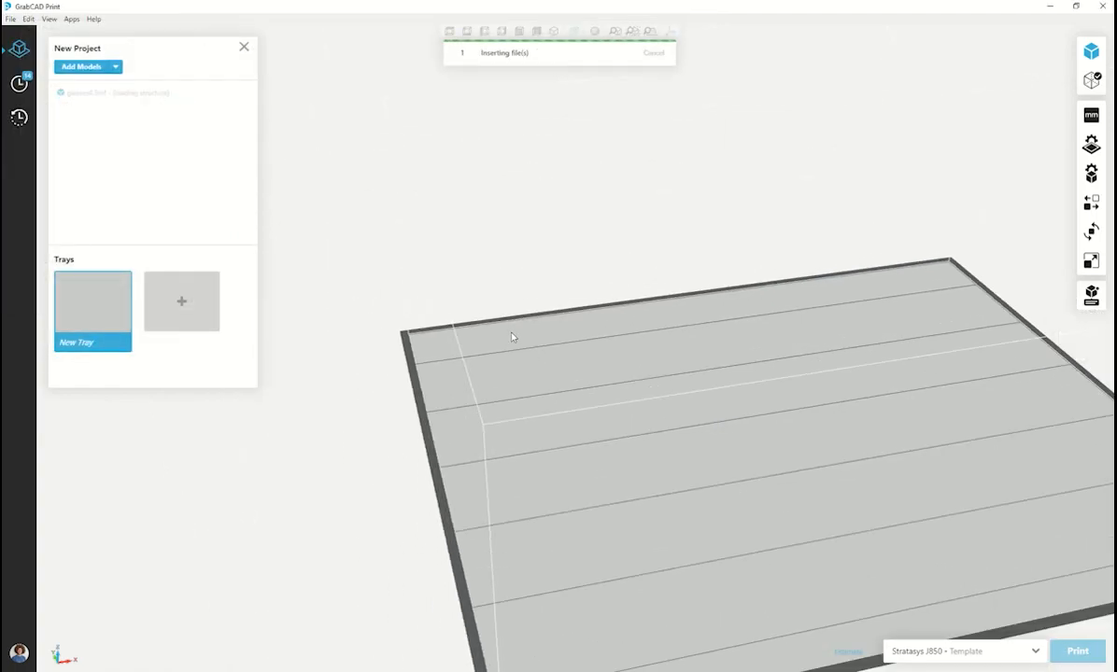